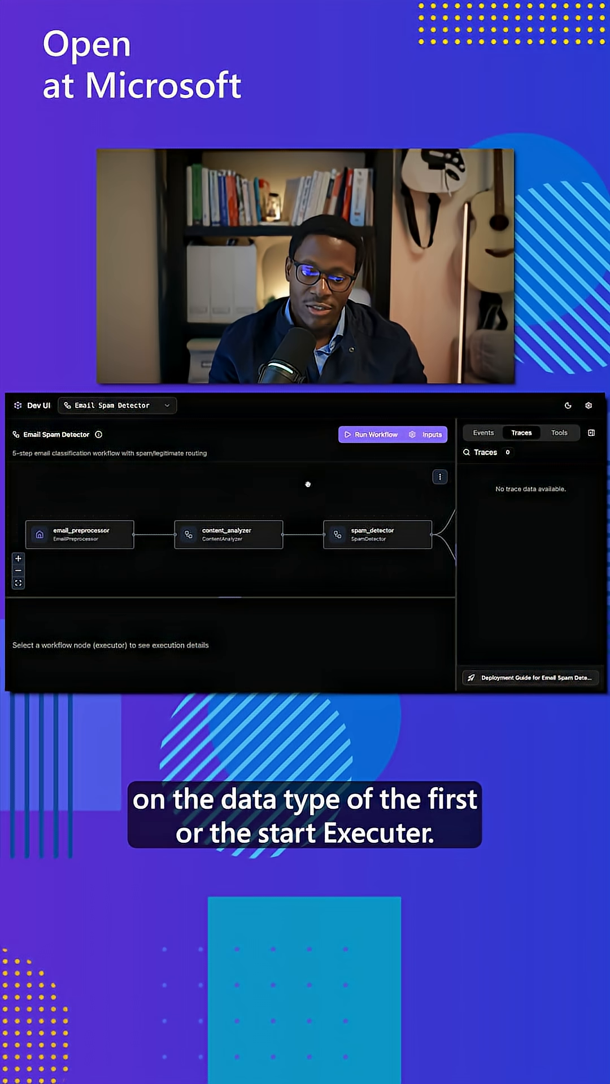
- Run the Email Spam Detector on the urgent-offer sample email and view its Events panel
click(431, 435)
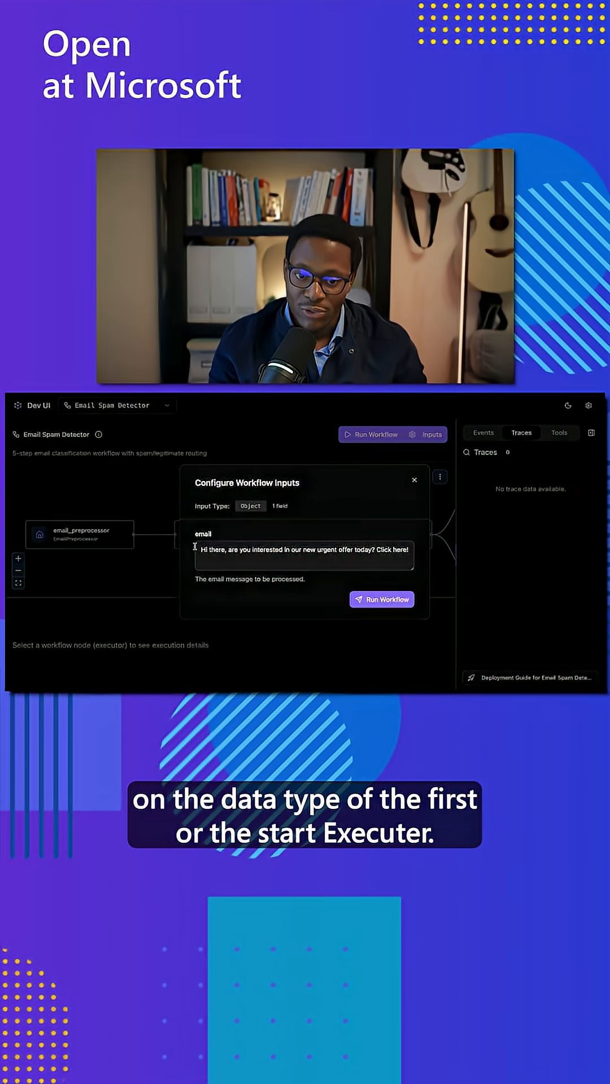
triple_click(304, 550)
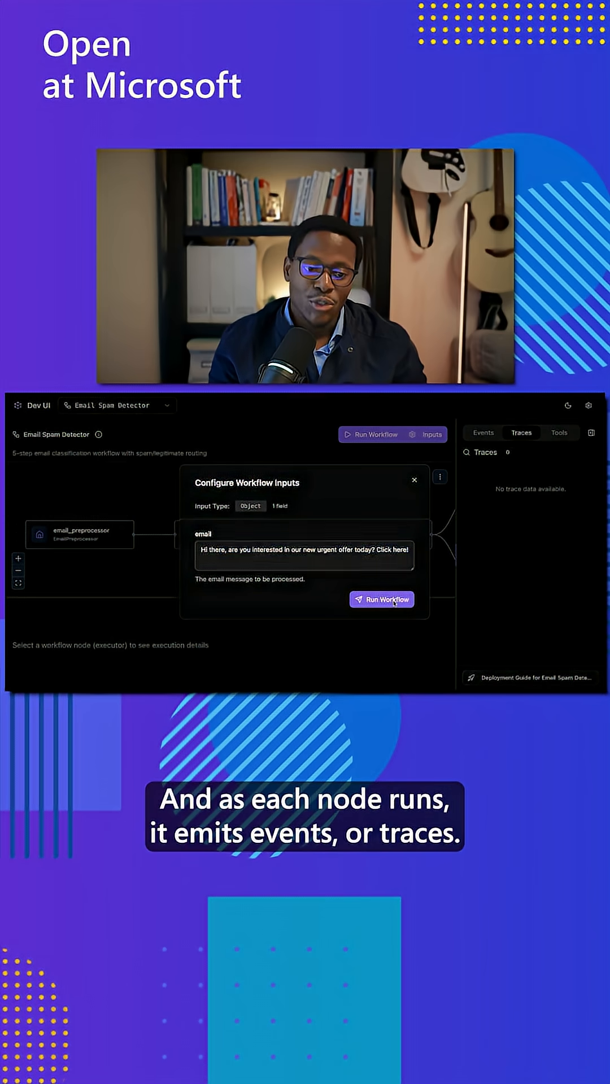
click(382, 599)
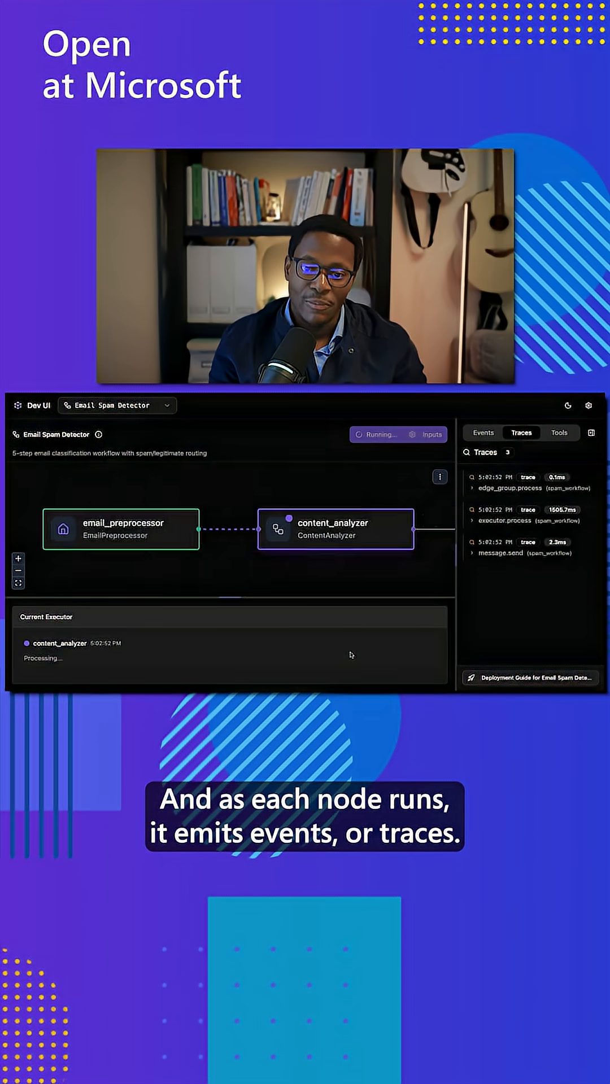
click(483, 433)
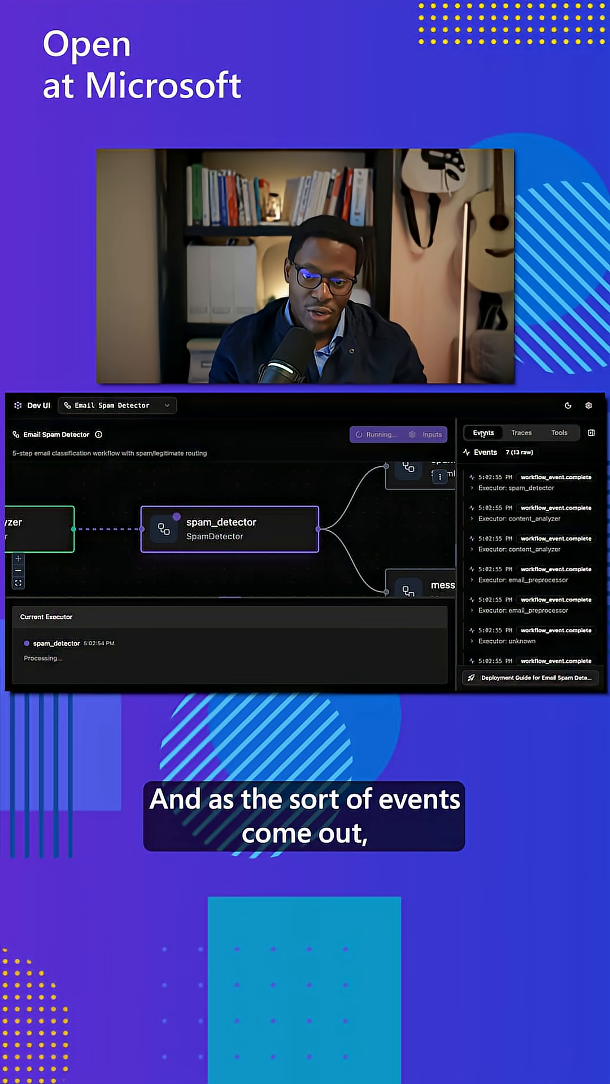